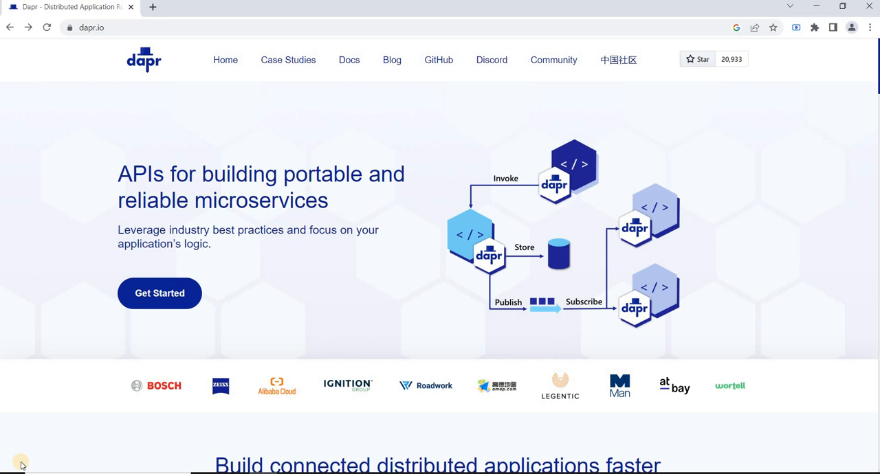
{"action": "mouse_move", "coordinate": [211, 148]}
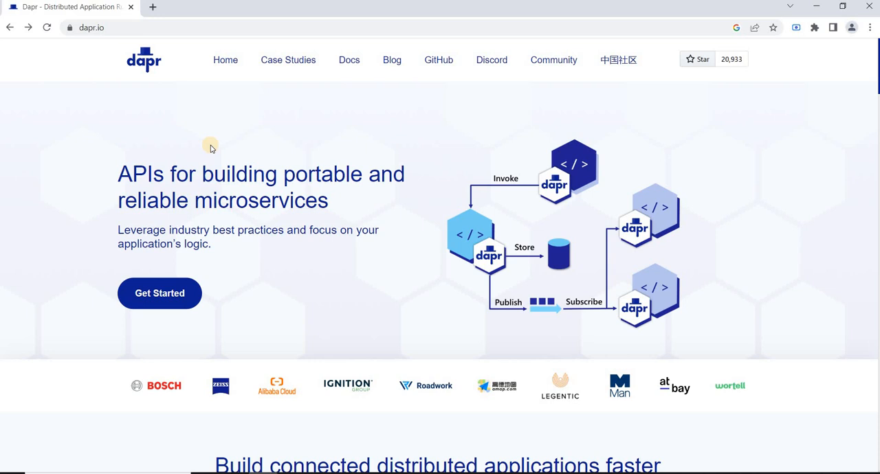
- Scroll the homepage to the 'APIs for solving distributed application challenges' section and best-practices cards
{"action": "scroll", "scroll_direction": "down", "scroll_amount": 3}
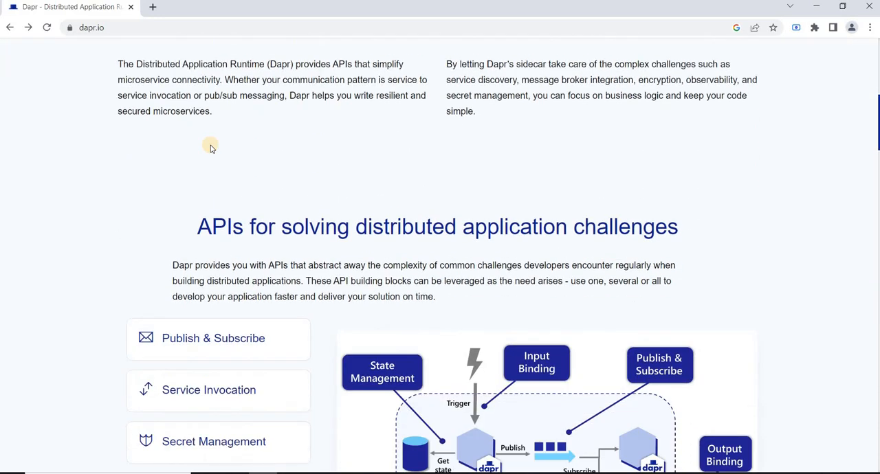
{"action": "scroll", "scroll_direction": "down", "scroll_amount": 3}
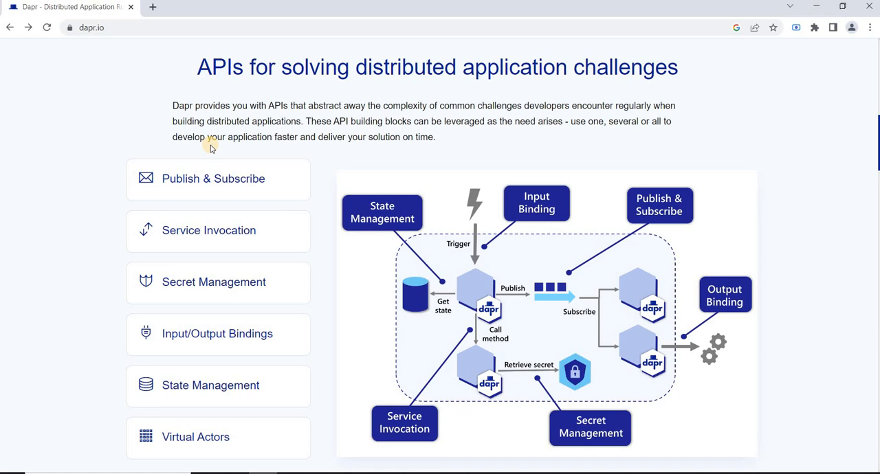
{"action": "scroll", "scroll_direction": "down", "scroll_amount": 3}
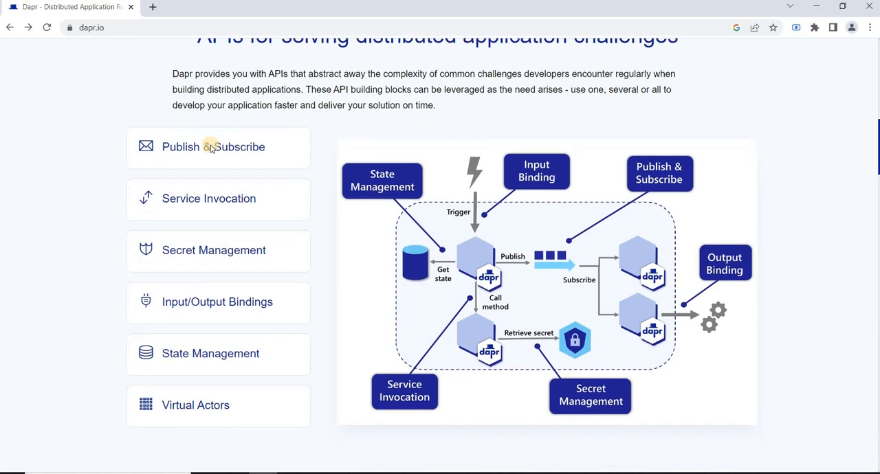
{"action": "scroll", "scroll_direction": "down", "scroll_amount": 3}
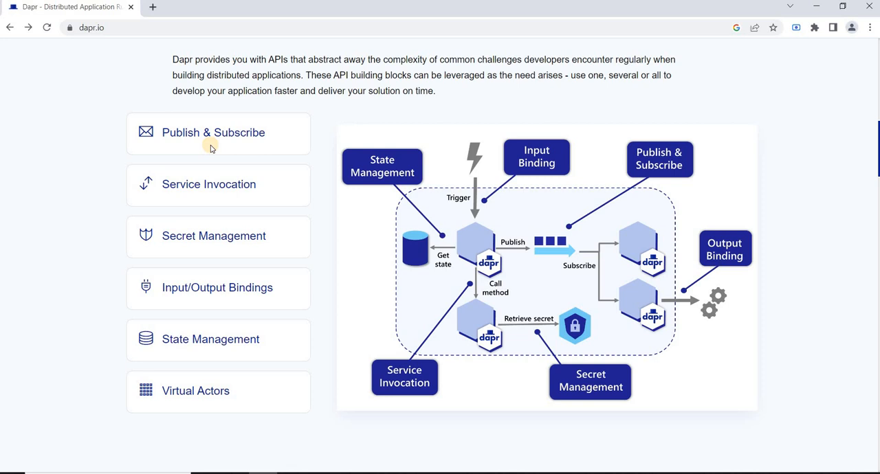
{"action": "scroll", "scroll_direction": "down", "scroll_amount": 3}
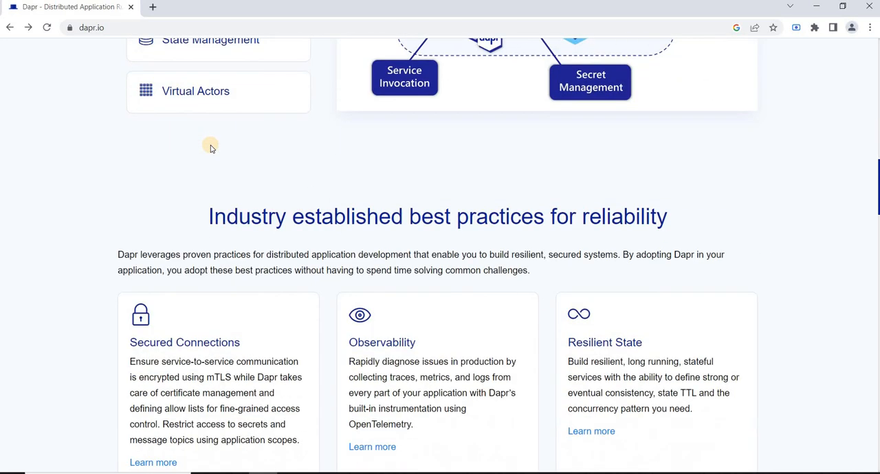
{"action": "scroll", "scroll_direction": "up", "scroll_amount": 3}
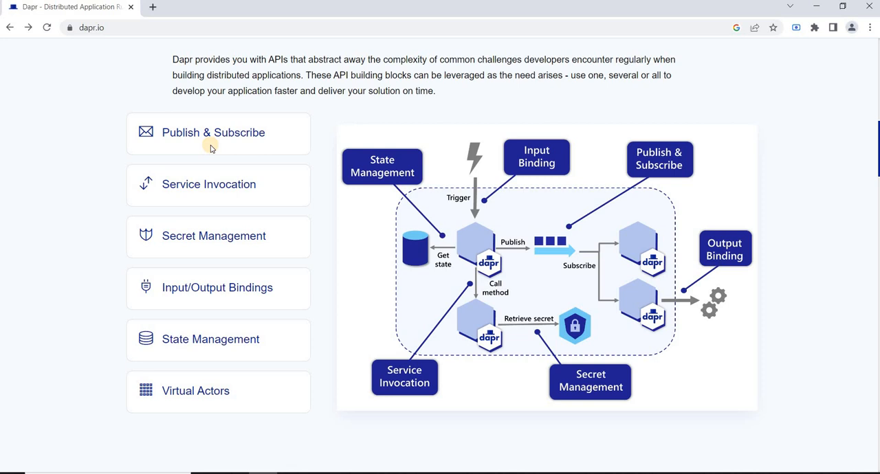
{"action": "scroll", "scroll_direction": "down", "scroll_amount": 3}
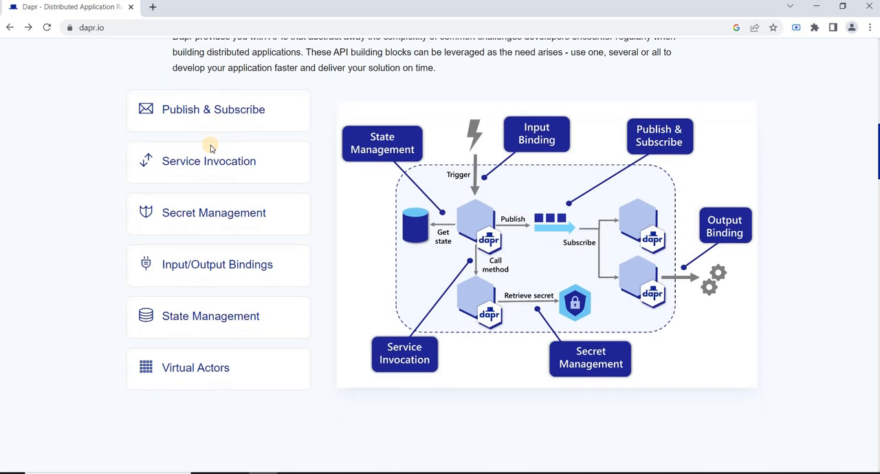
{"action": "scroll", "scroll_direction": "down", "scroll_amount": 3}
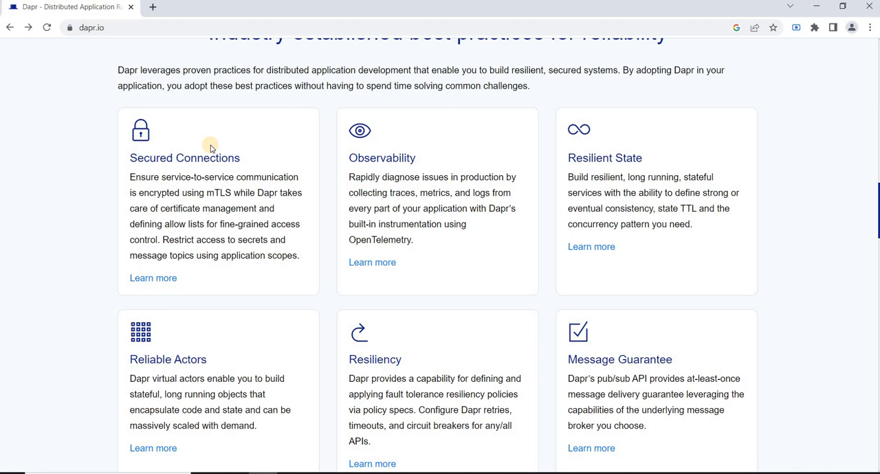
{"action": "scroll", "scroll_direction": "up", "scroll_amount": 3}
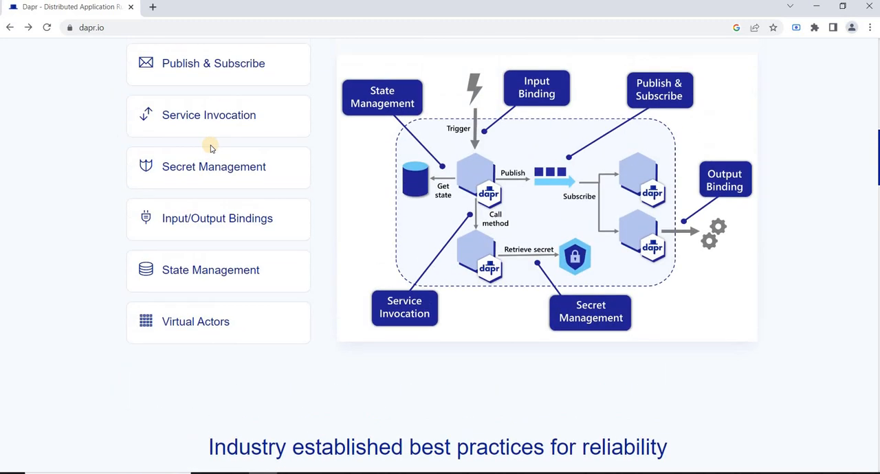
{"action": "scroll", "scroll_direction": "down", "scroll_amount": 3}
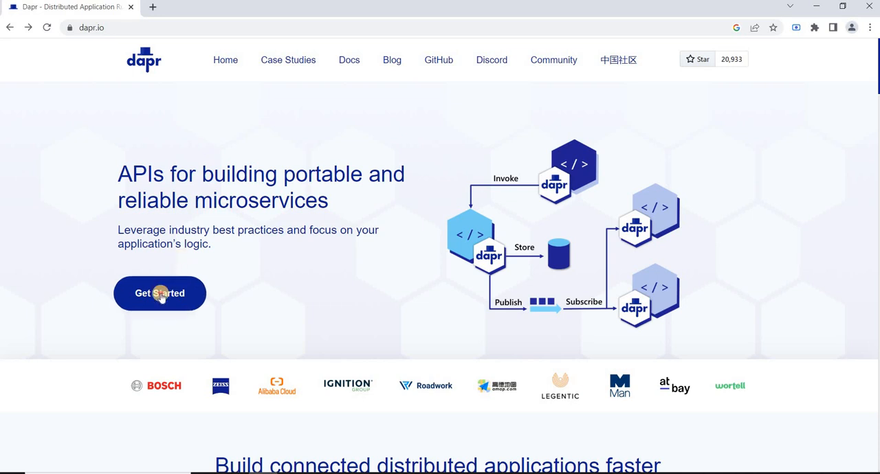
- Follow Get Started into the docs, then choose Install Dapr CLI in the sidebar
{"action": "left_click", "coordinate": [159, 293]}
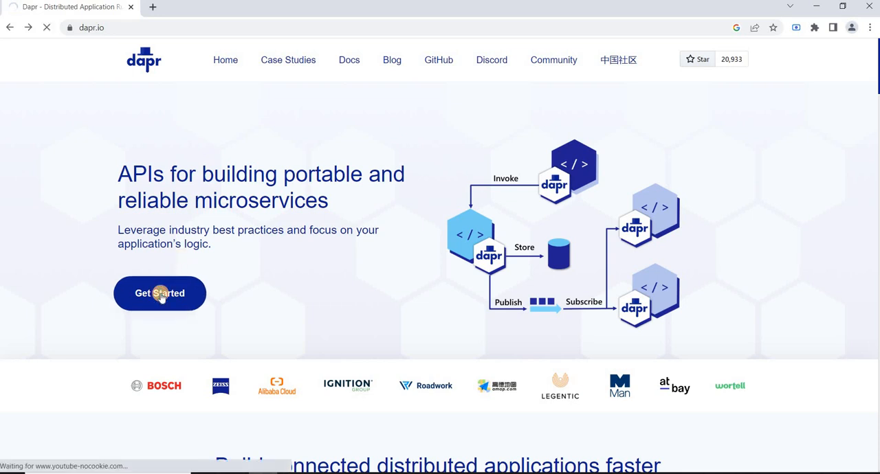
{"action": "left_click", "coordinate": [159, 294]}
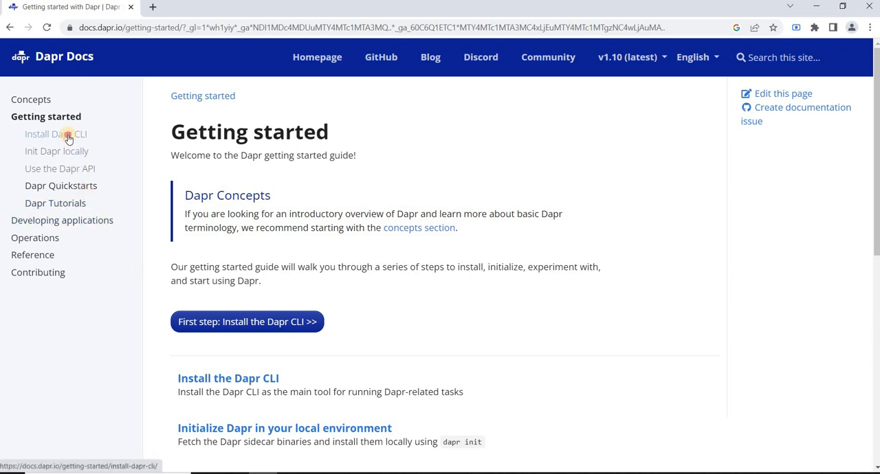
{"action": "left_click", "coordinate": [56, 134]}
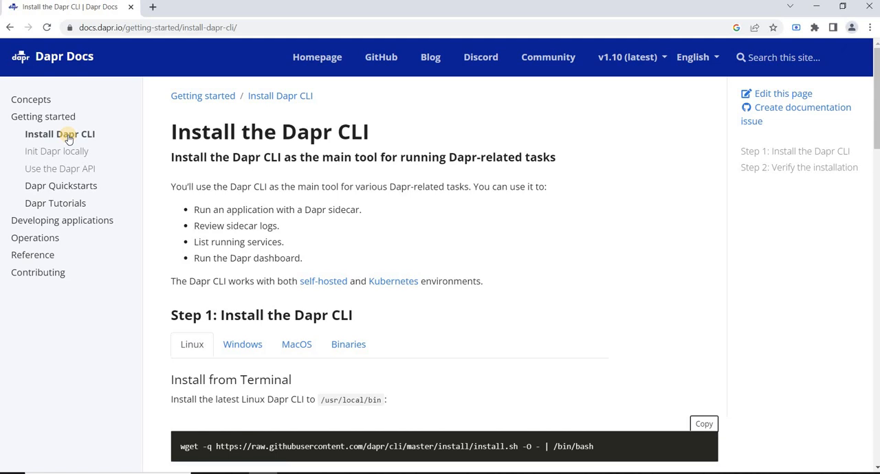